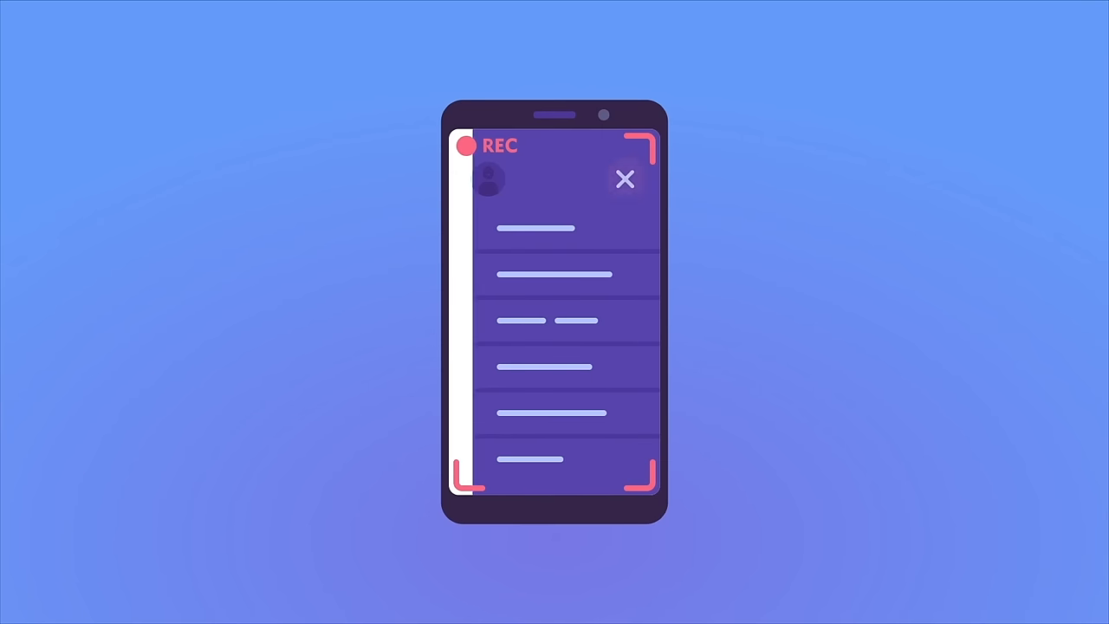
left_click(625, 180)
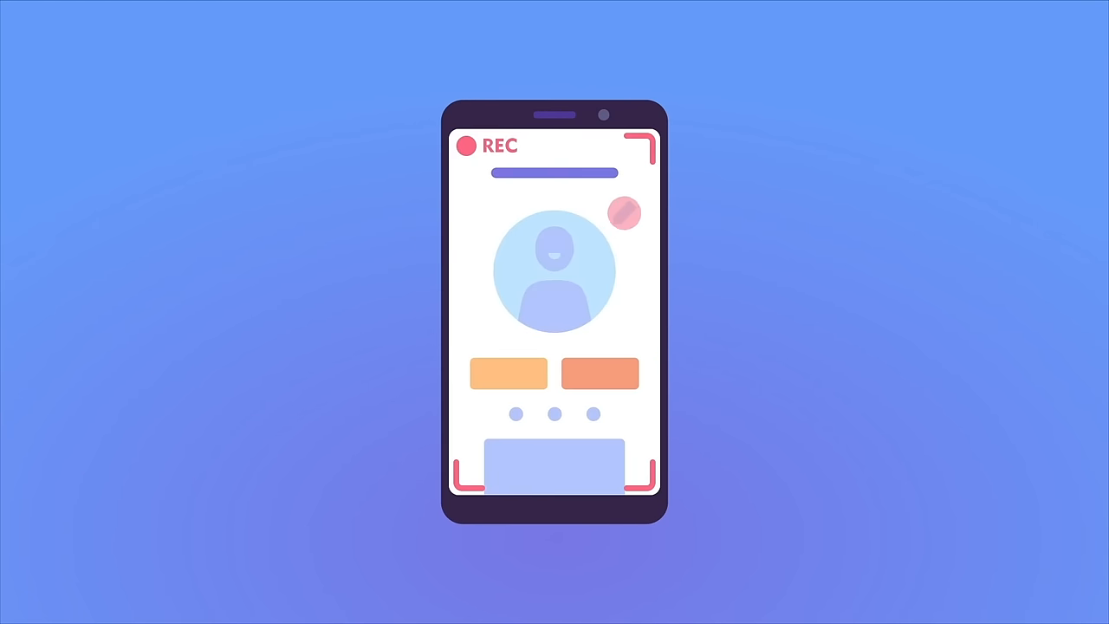